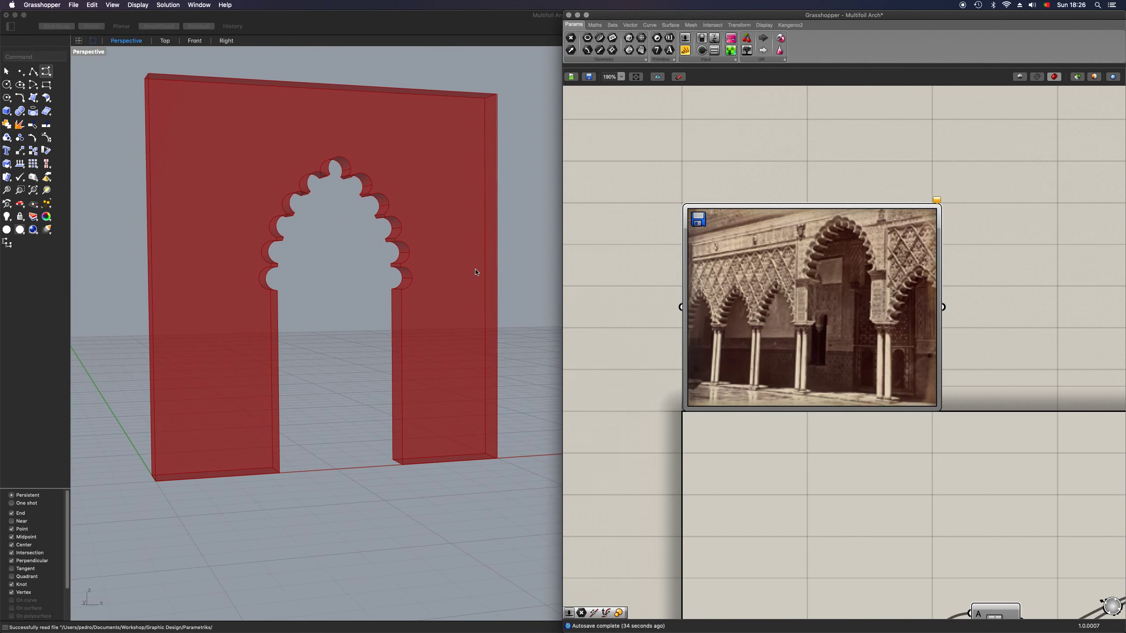
mouse_move(832, 231)
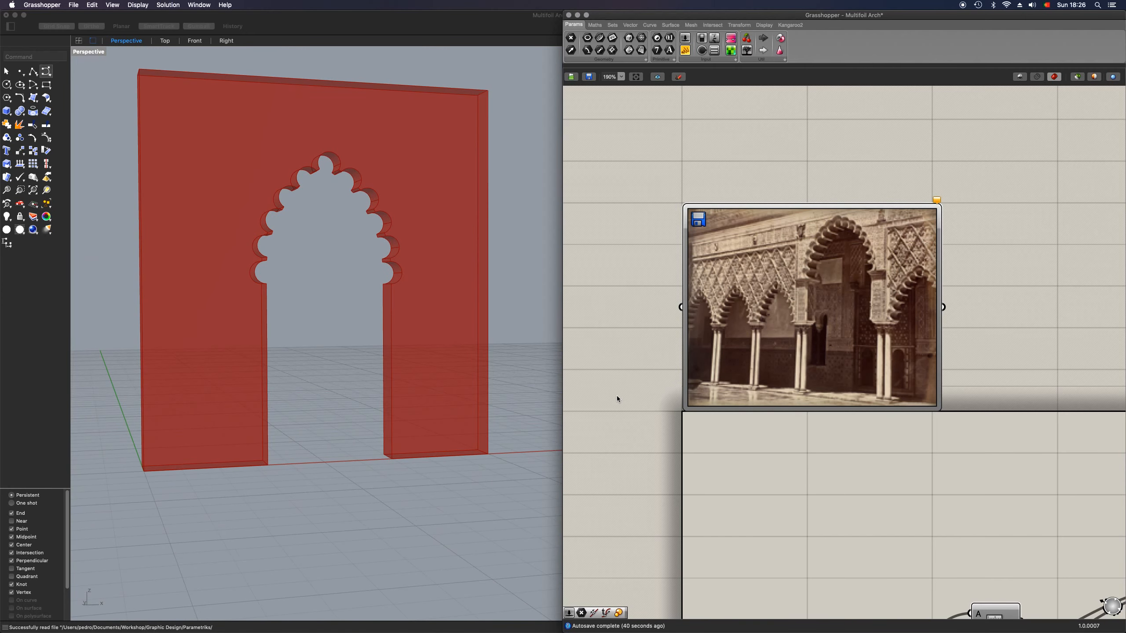
- Open Grasshopper's File menu with the finished multifoil arch wall on screen
left_click(74, 5)
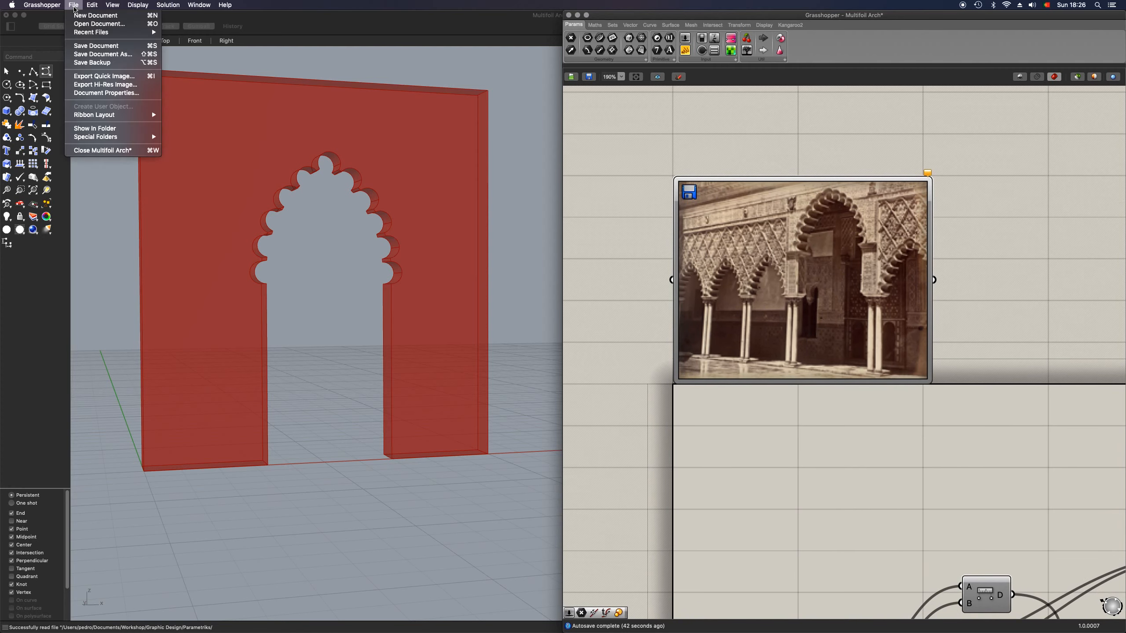
- Open 2 Center Arch.gh from the Recent Files list
left_click(91, 31)
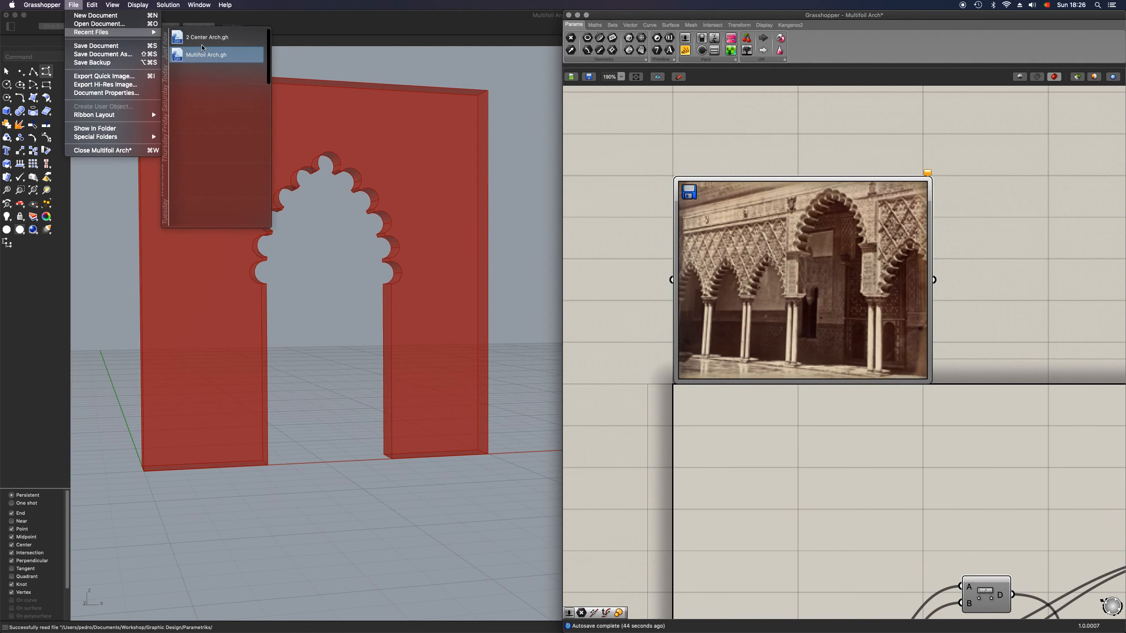
left_click(207, 37)
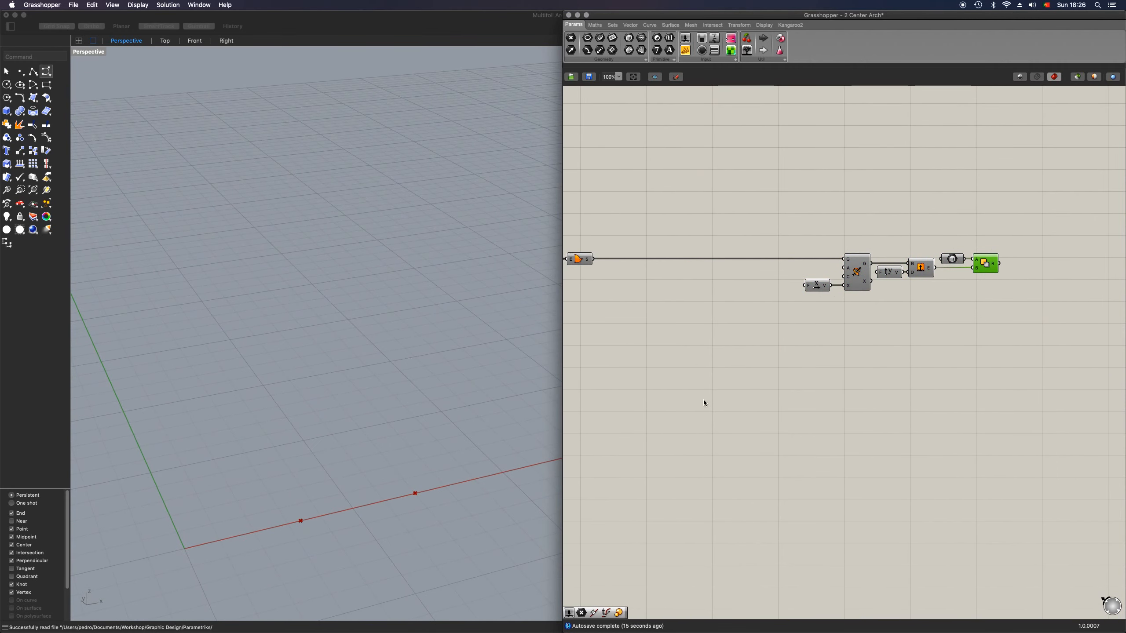
- Add a Join Curves component merging the arch sides and curved top
scroll("down", 3)
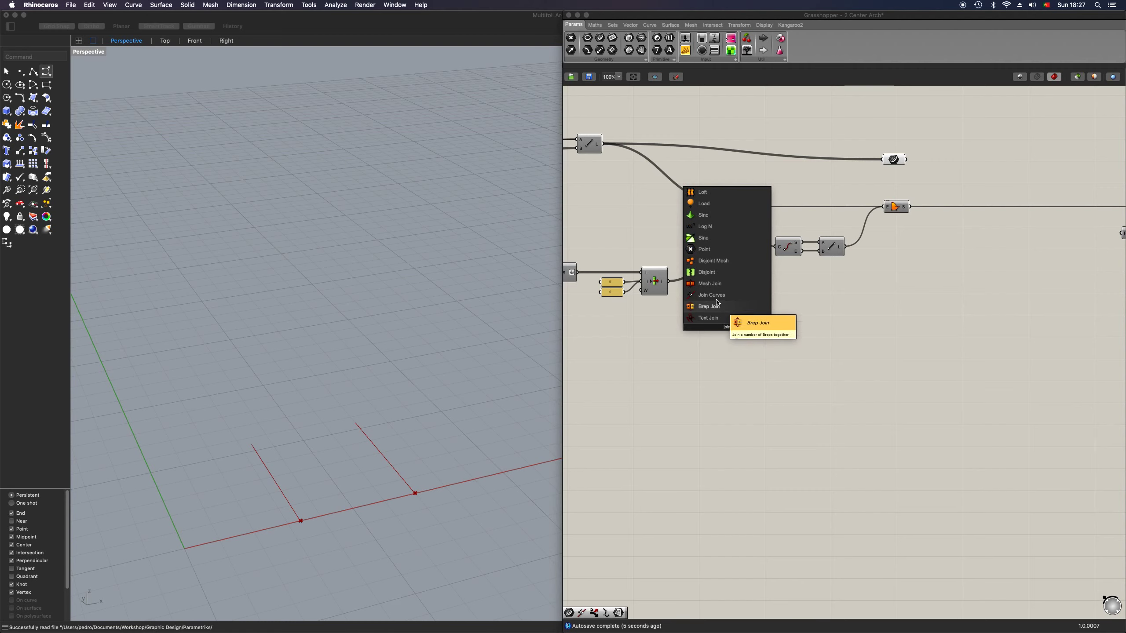
left_click(707, 306)
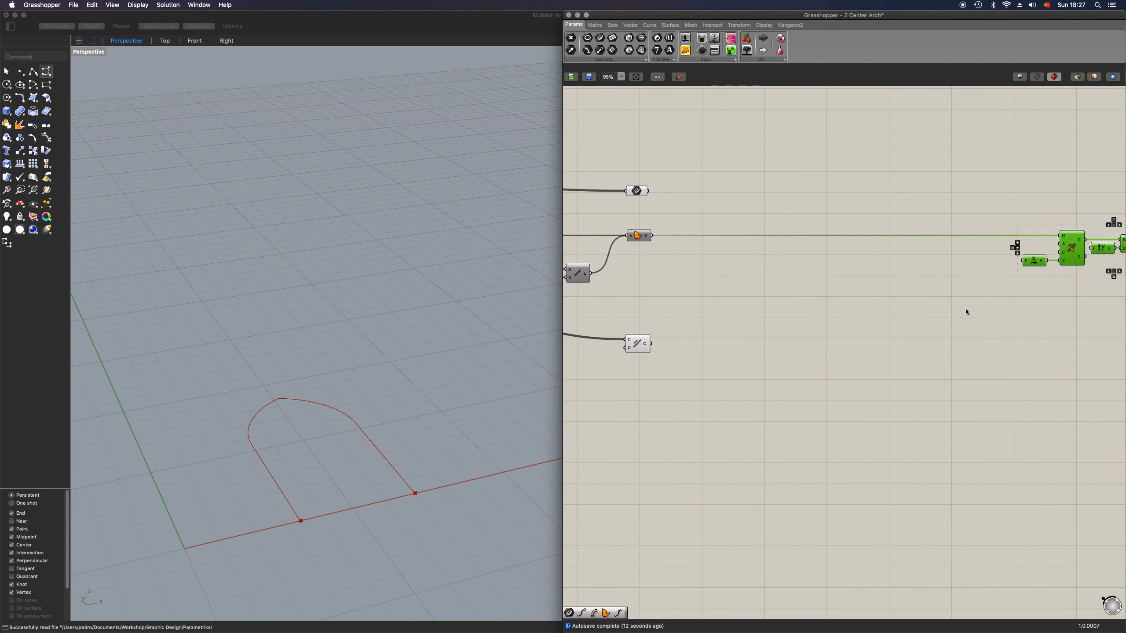
scroll("down", 3)
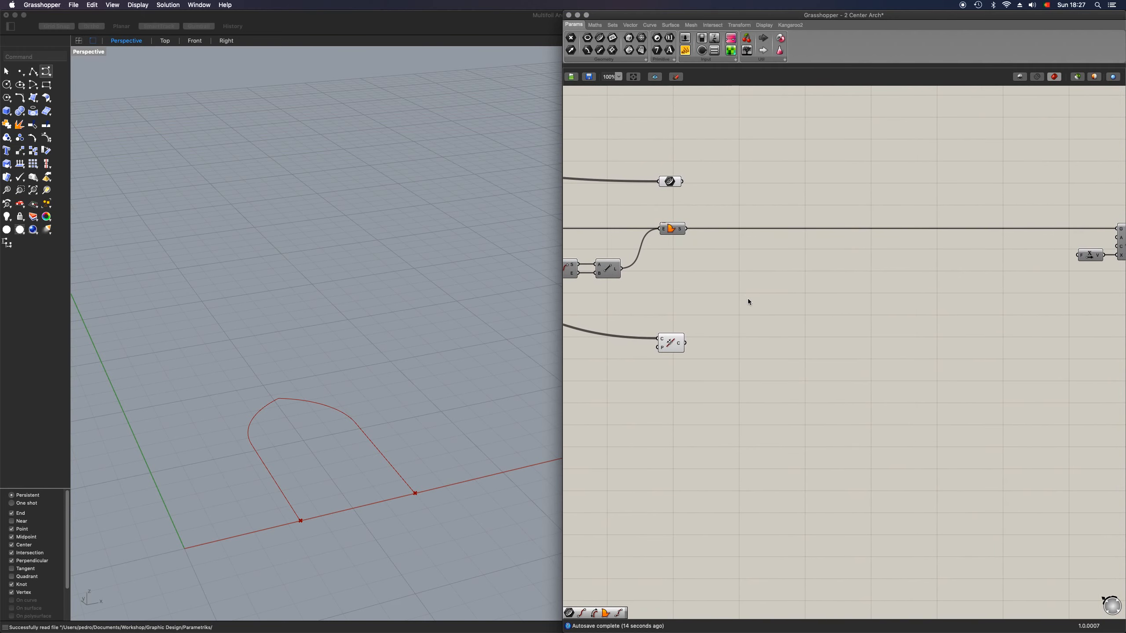
mouse_move(728, 388)
type("di")
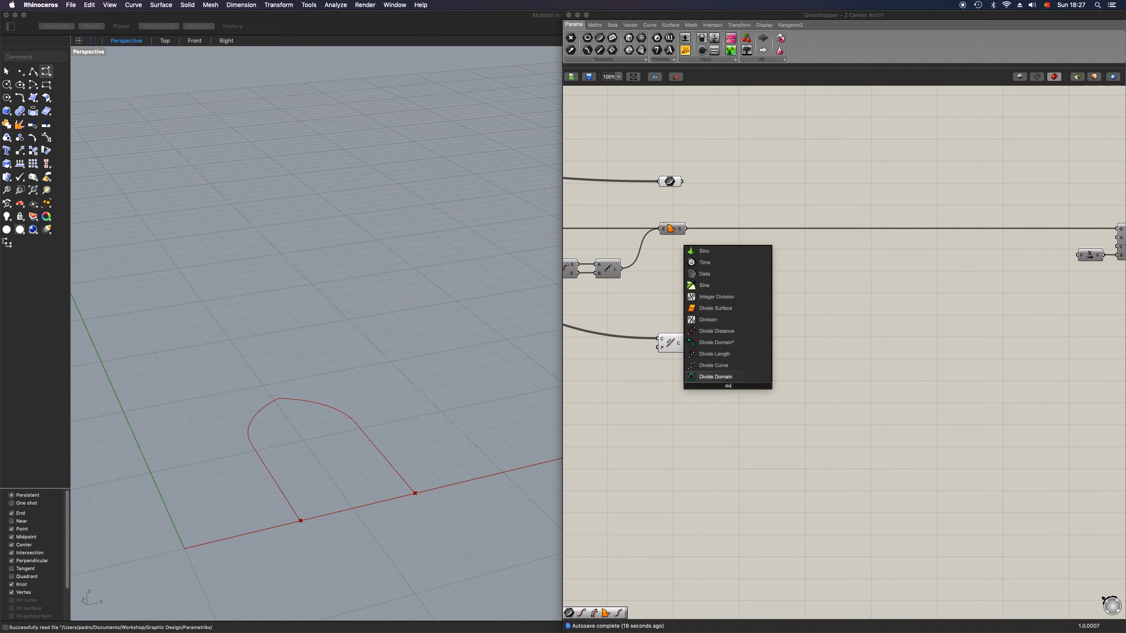
- Add Divide Curve on the arch outline, driven by a Number Slider set to 12
left_click(715, 377)
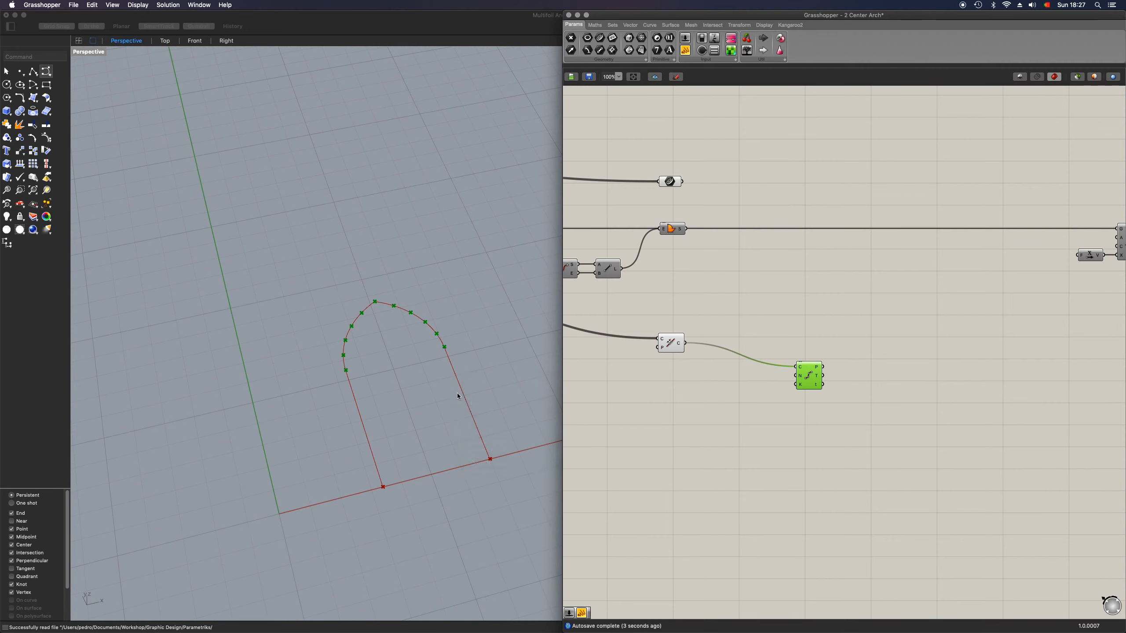
left_click(730, 415)
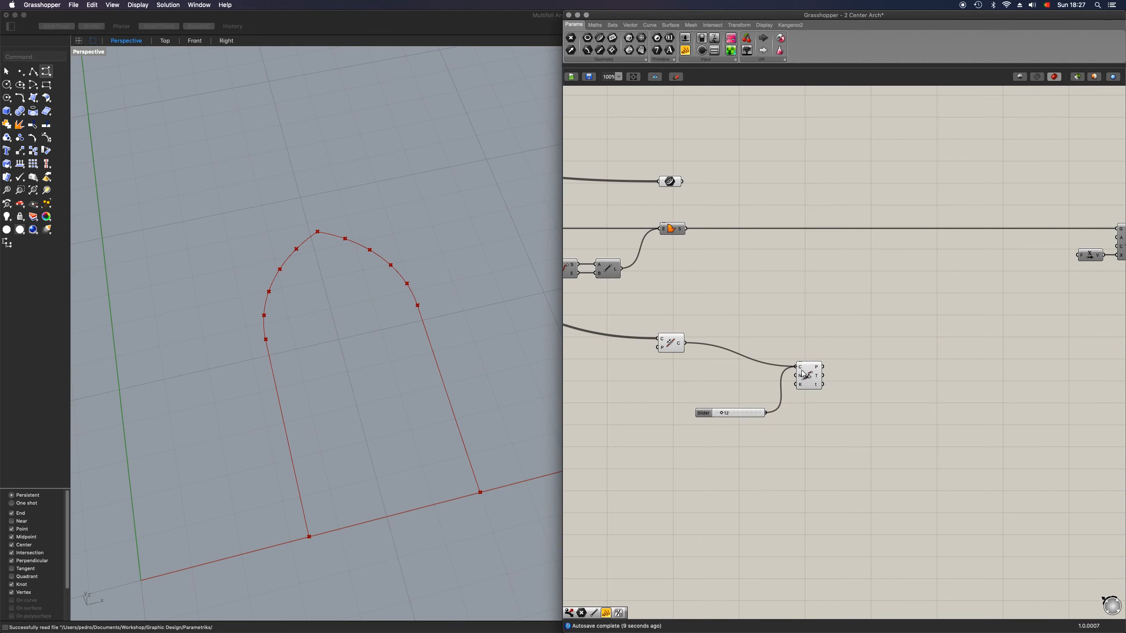
double_click(725, 412)
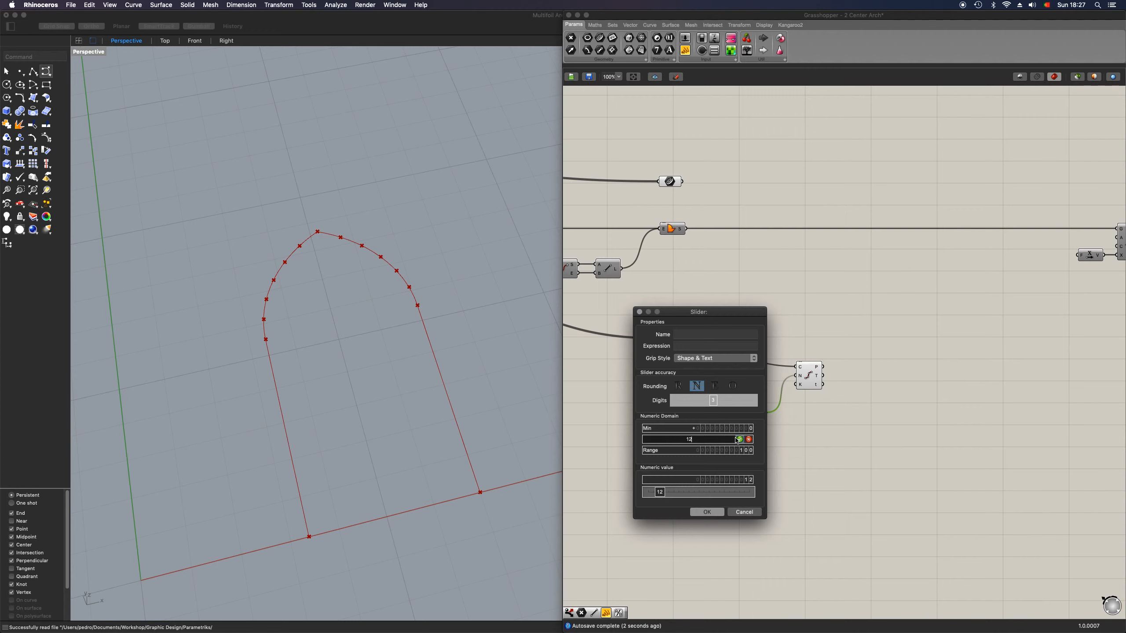
left_click(706, 512)
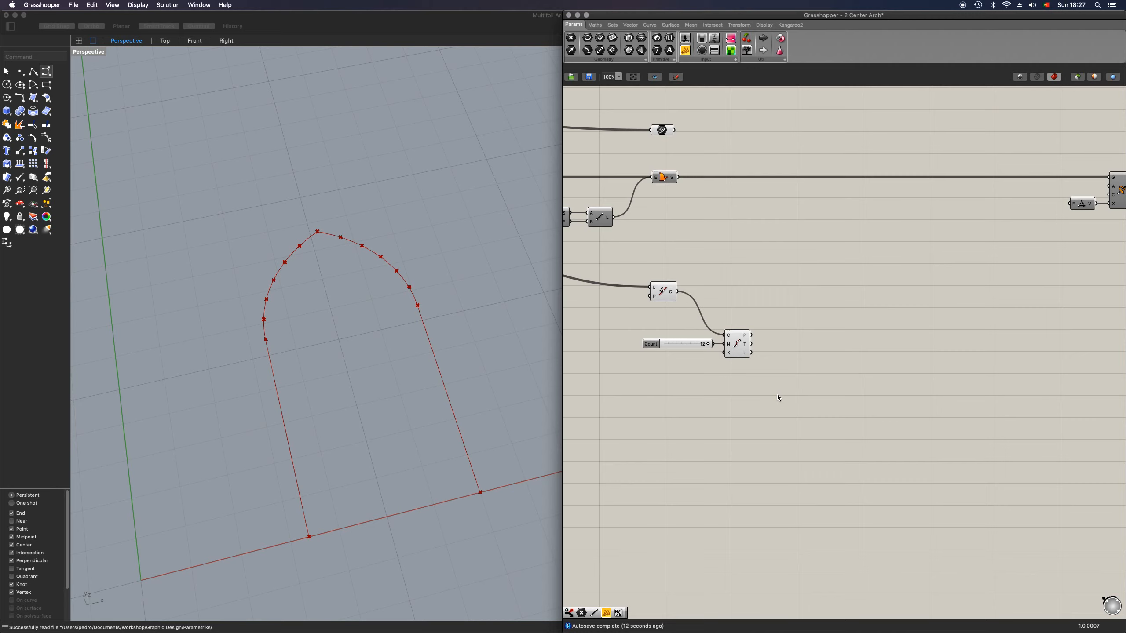
- Add Division and Length components dividing the arch length by the count slider and a constant
double_click(777, 397)
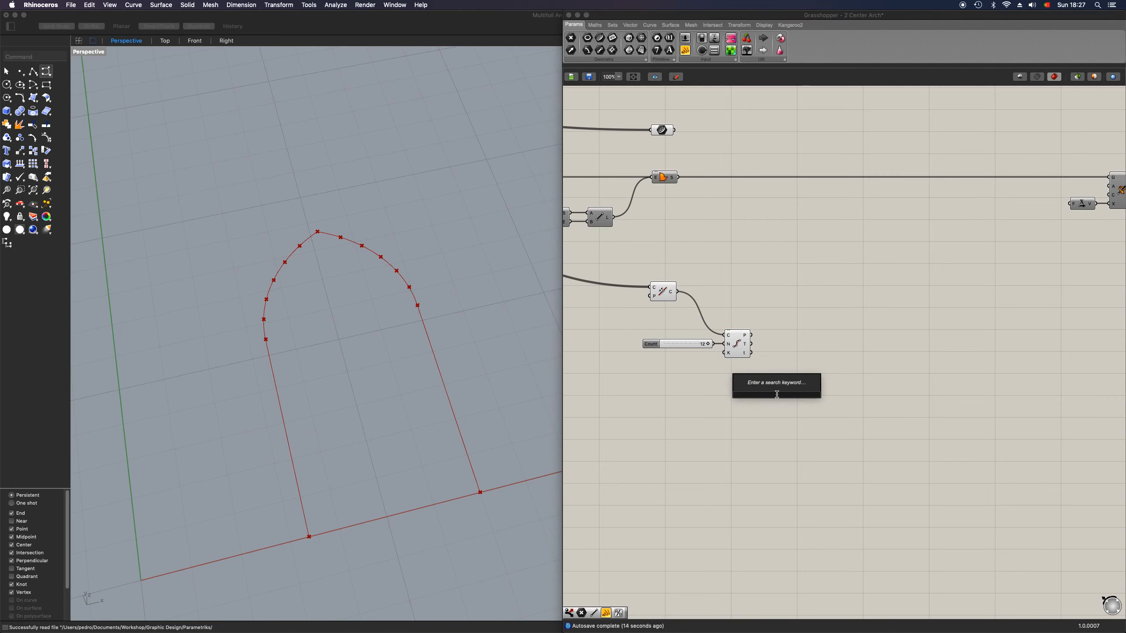
type("divis")
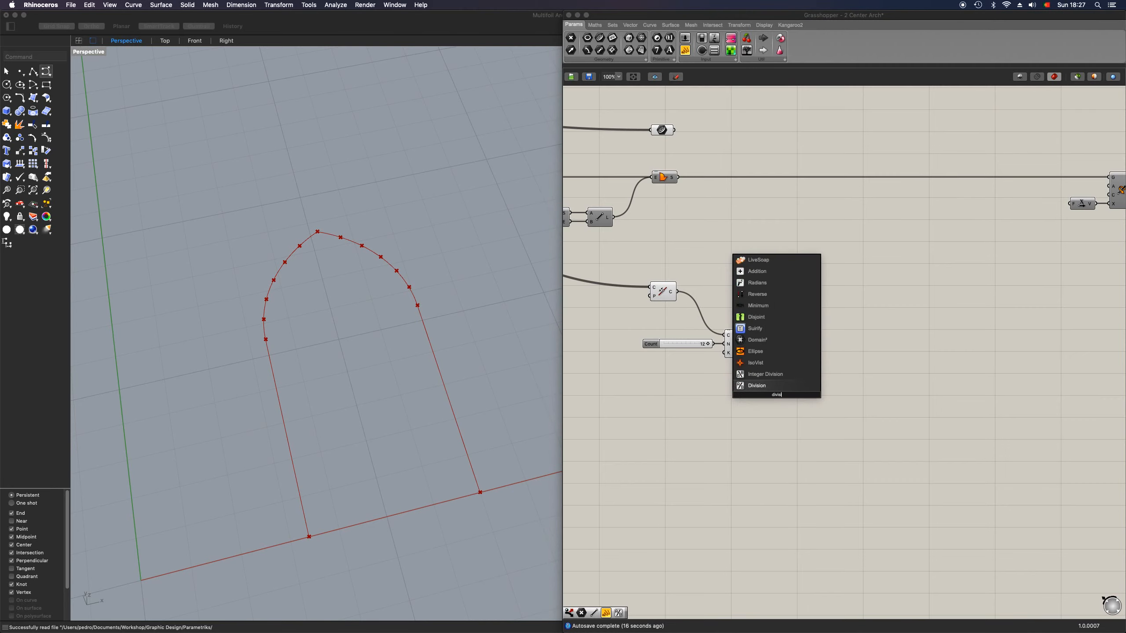
left_click(755, 386)
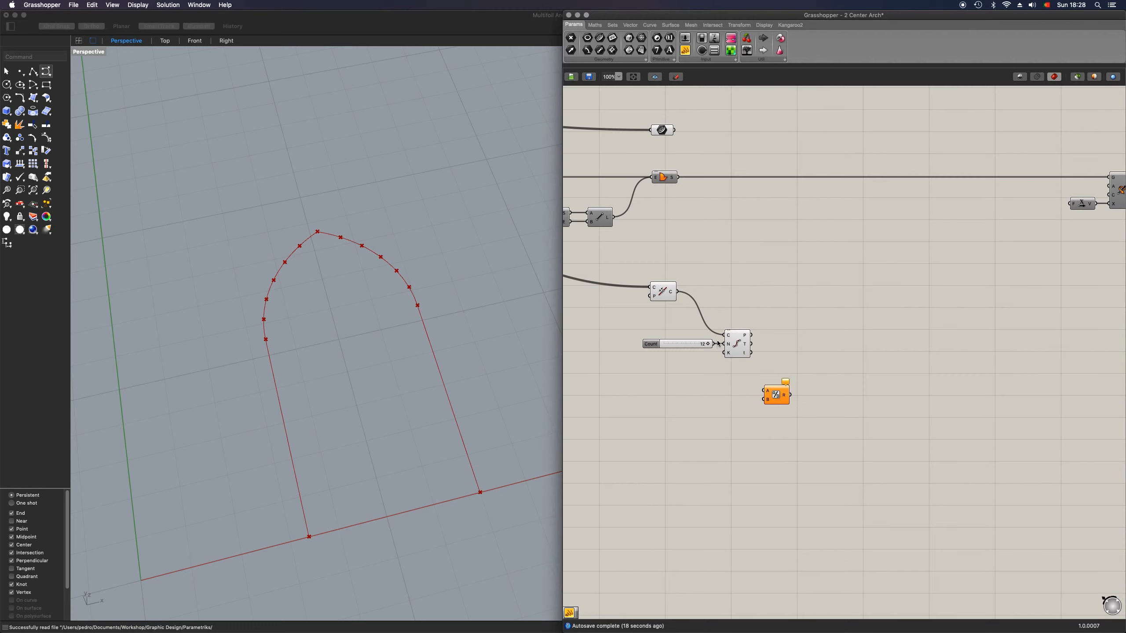
left_click(739, 343)
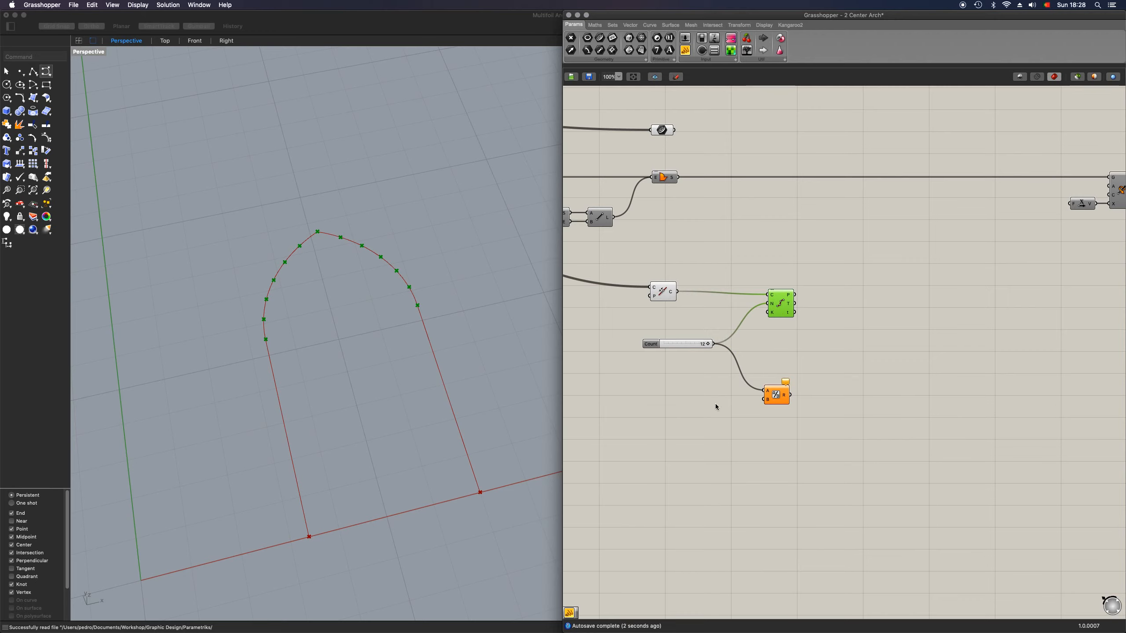
mouse_move(740, 413)
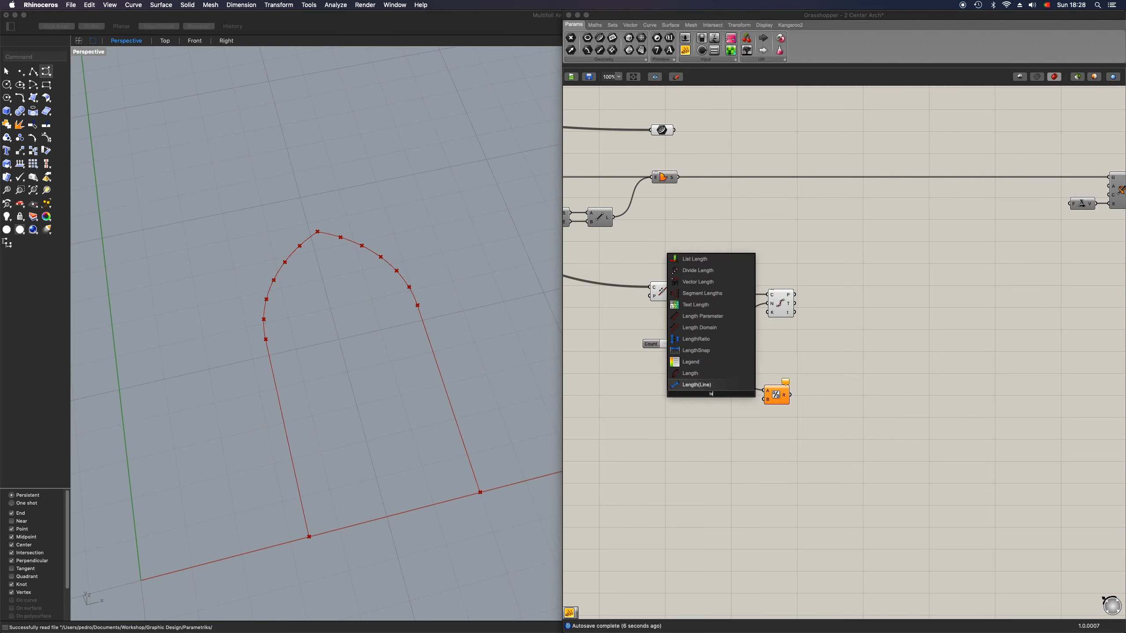
left_click(696, 384)
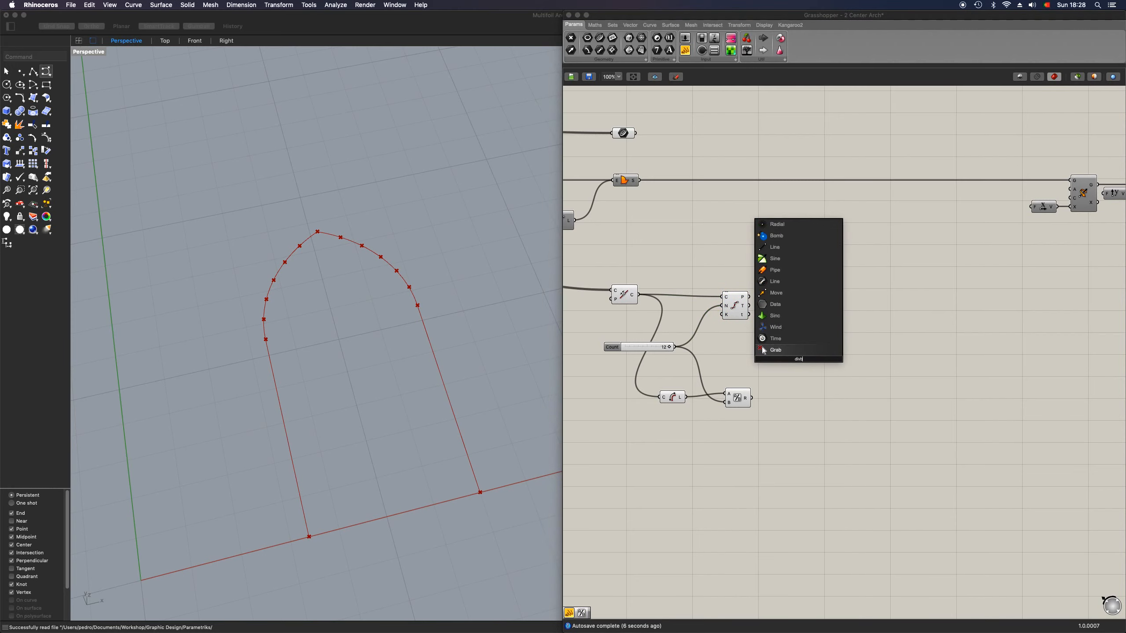
left_click(775, 350)
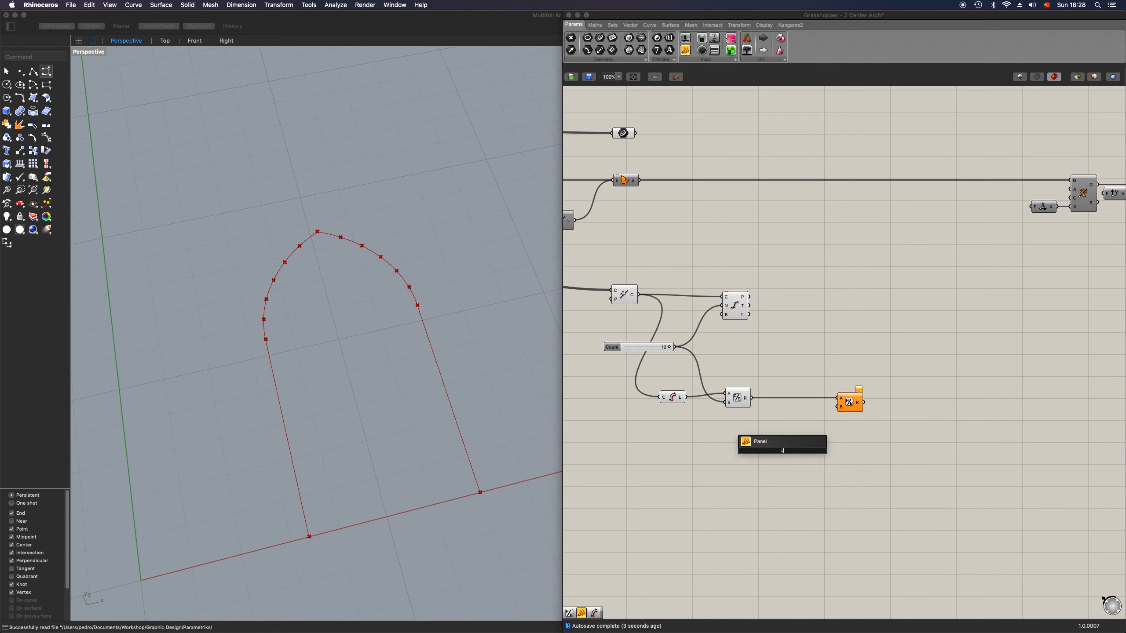
left_click(781, 450)
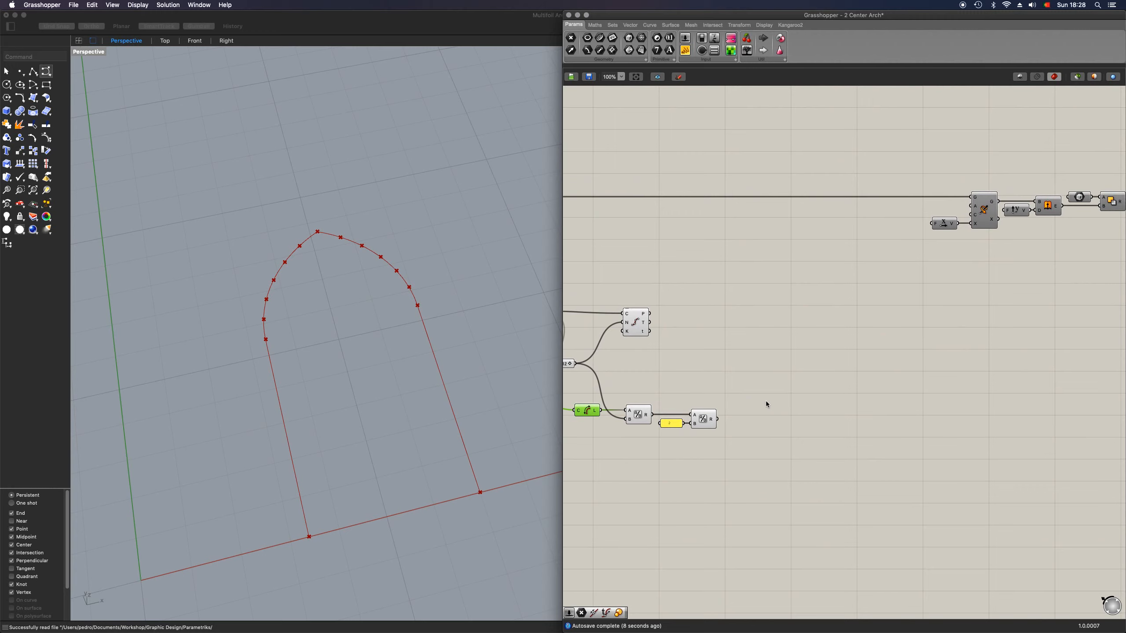
- Add a Subtraction, a radius Number Slider and a Circle component at the division points
double_click(770, 394)
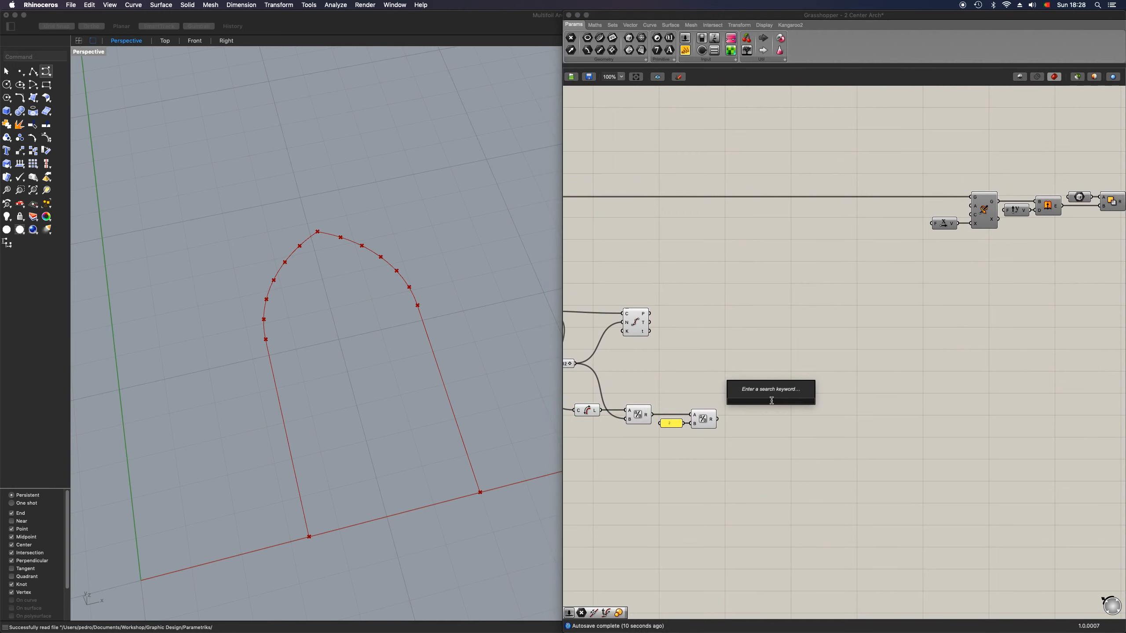
type("subt")
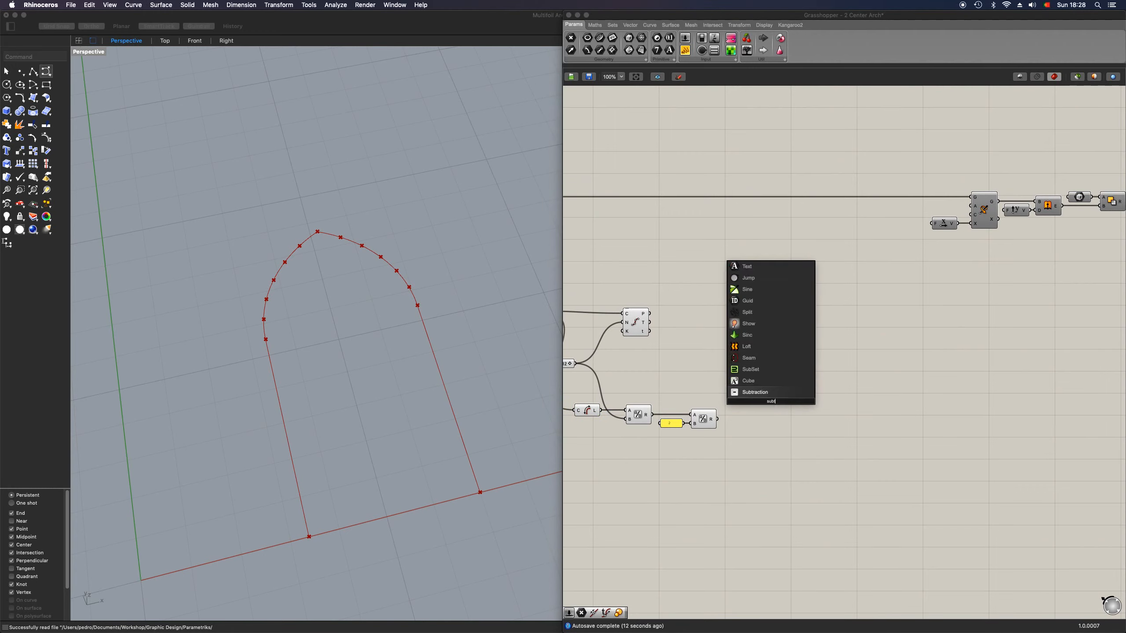
left_click(755, 391)
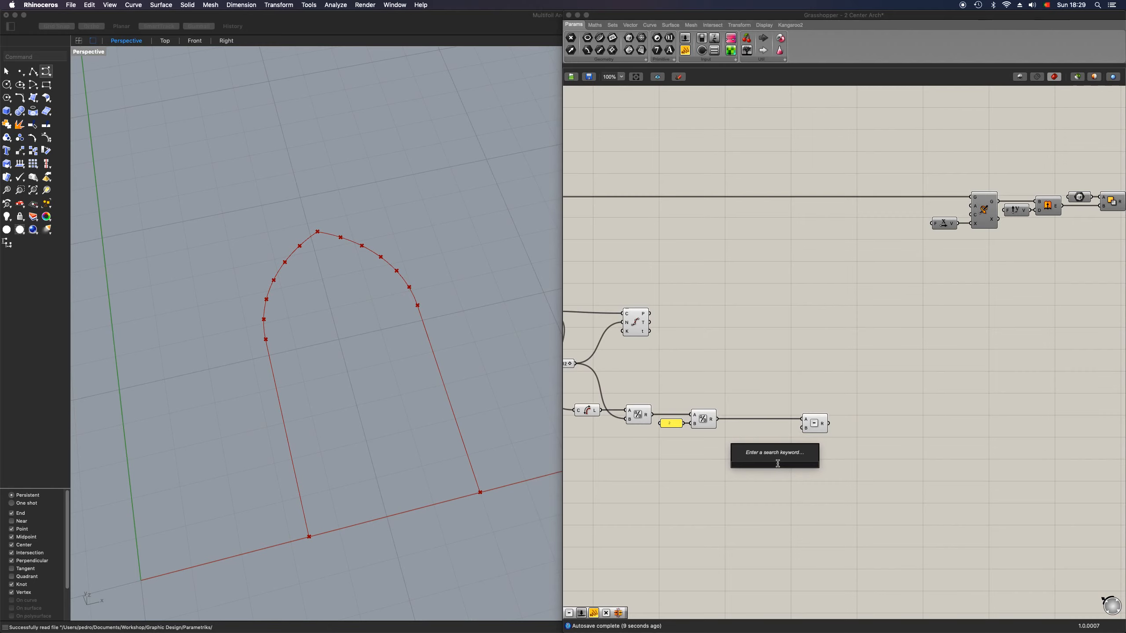
type("Number Slider")
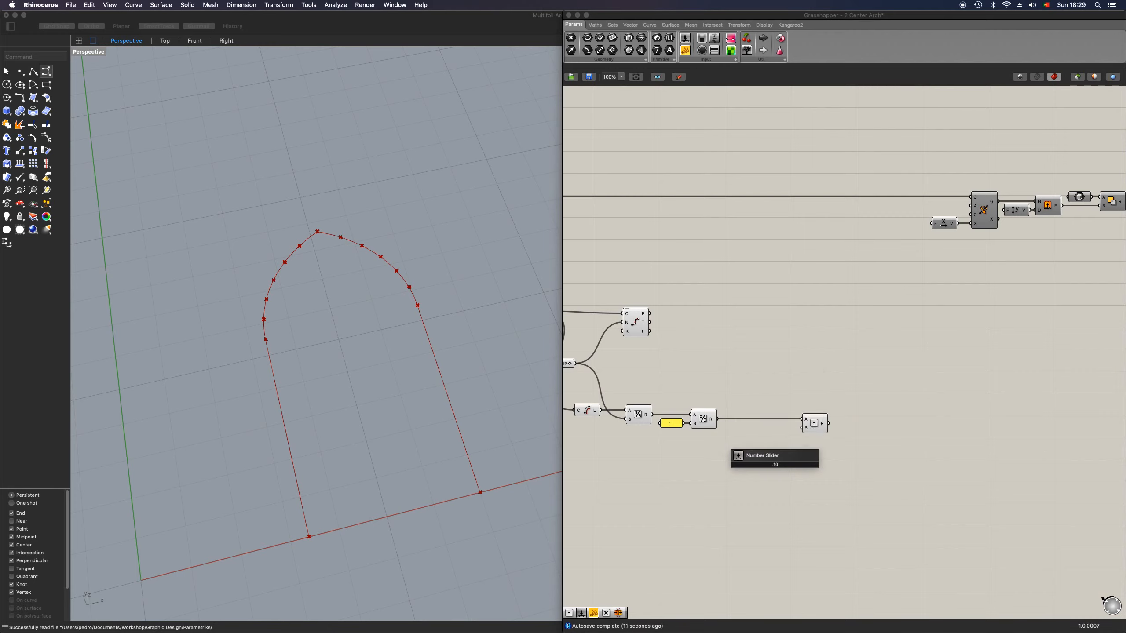
left_click(775, 464)
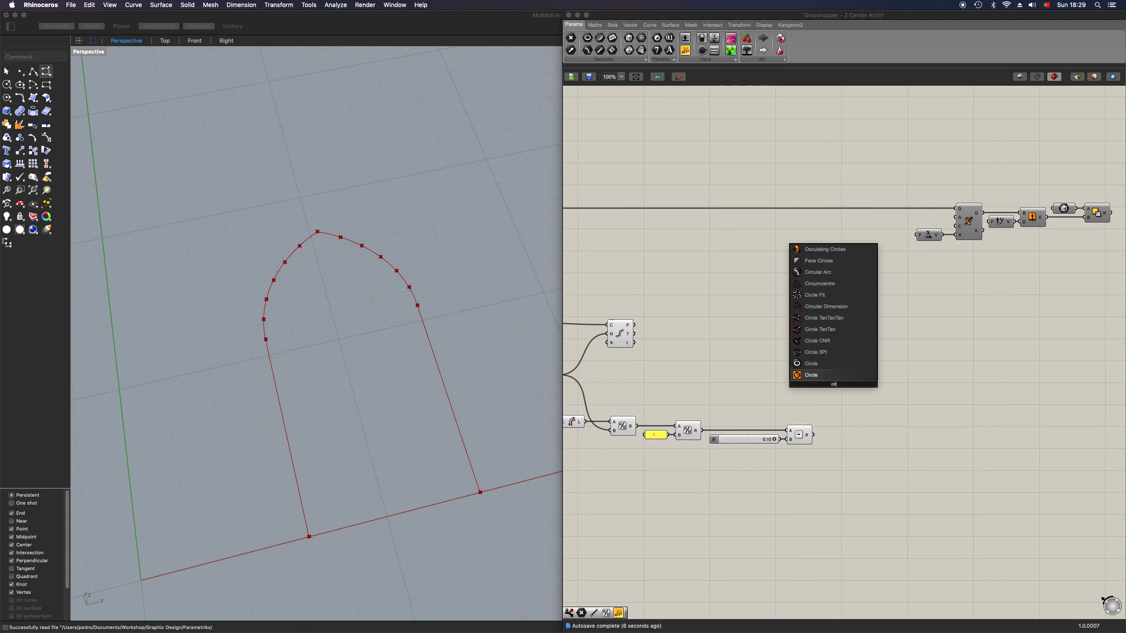
left_click(811, 374)
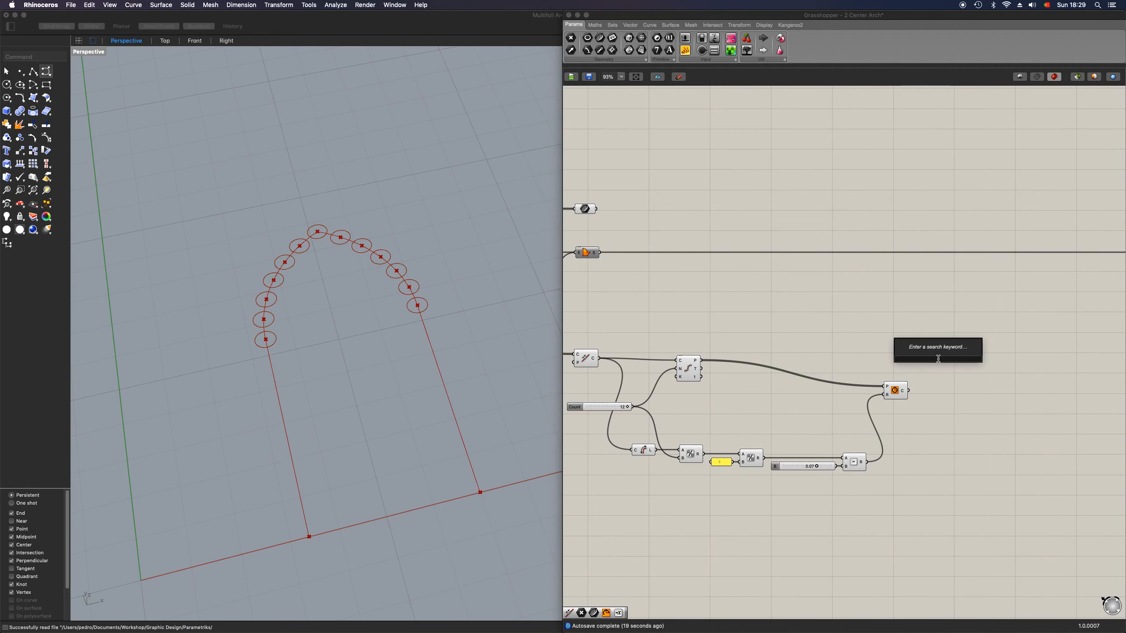
- Add two Trim with Regions components, wiring circles and arch curve as curves and regions
type("trim")
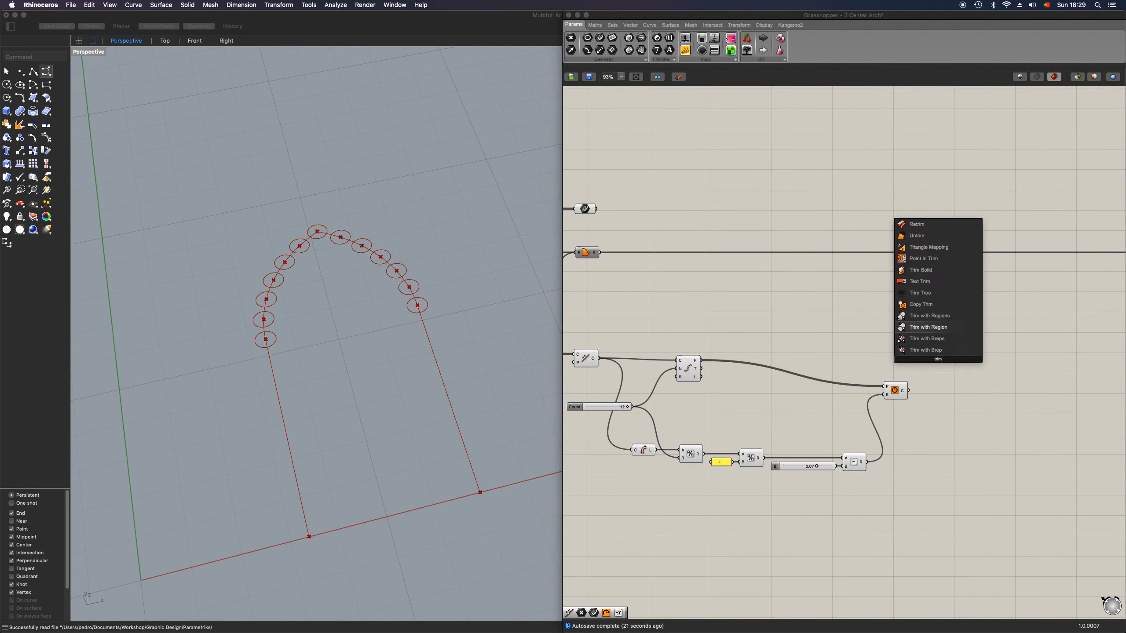
mouse_move(928, 315)
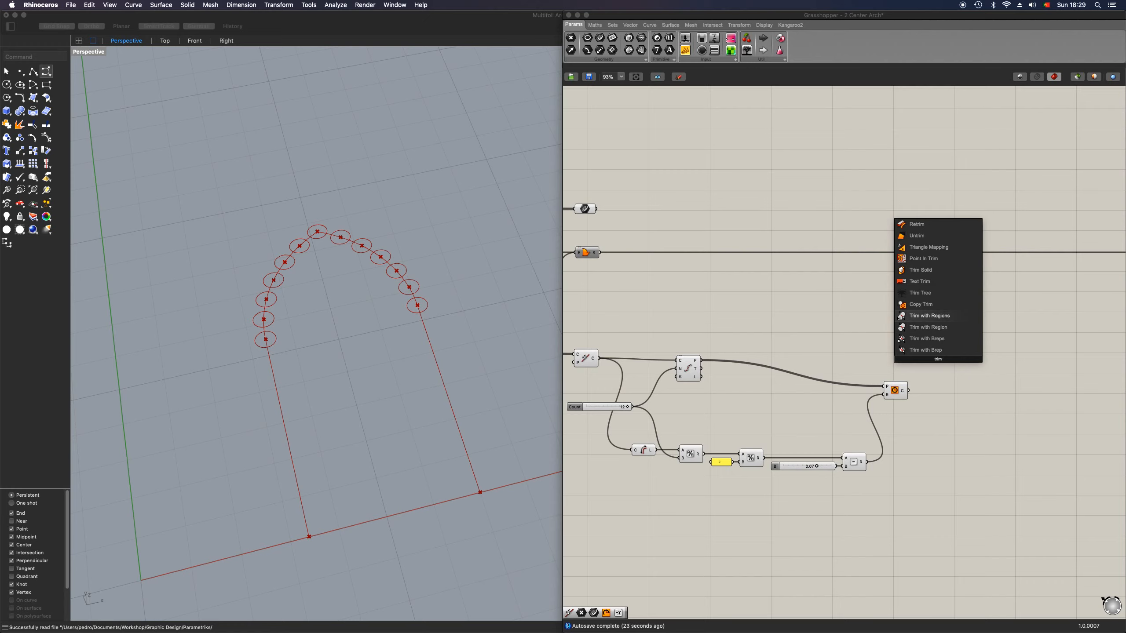
left_click(928, 316)
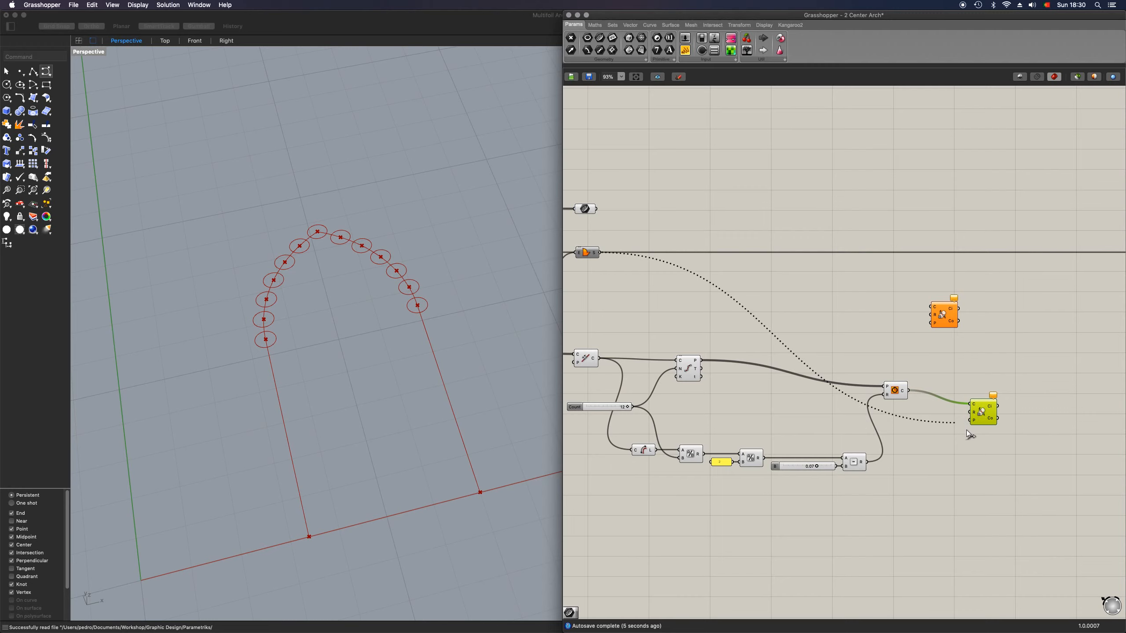
left_click(982, 413)
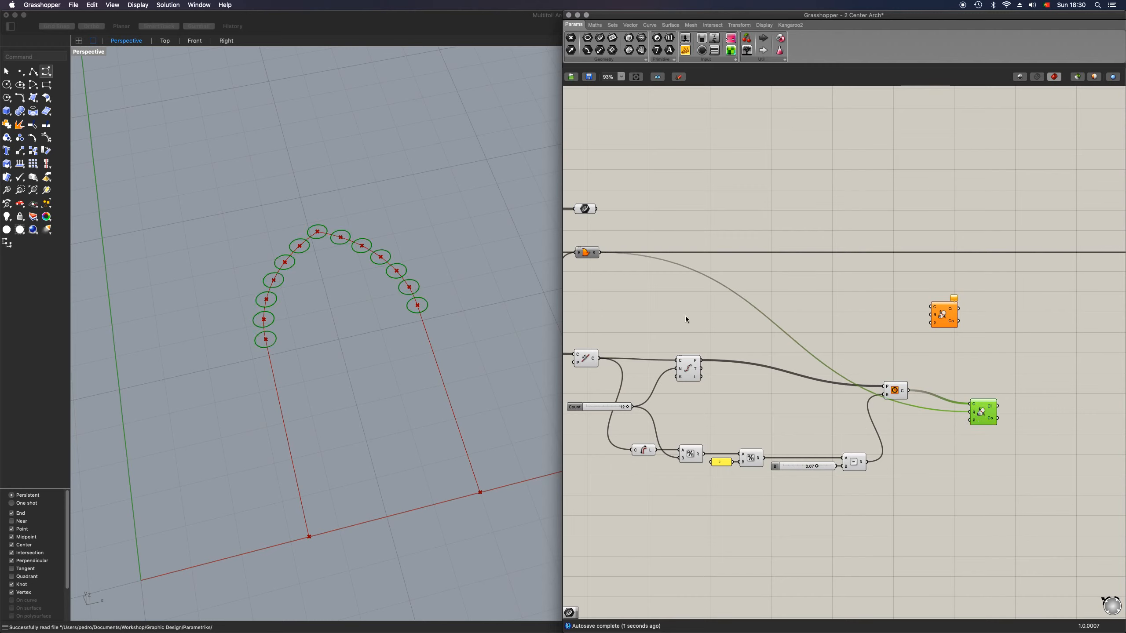
left_click(585, 252)
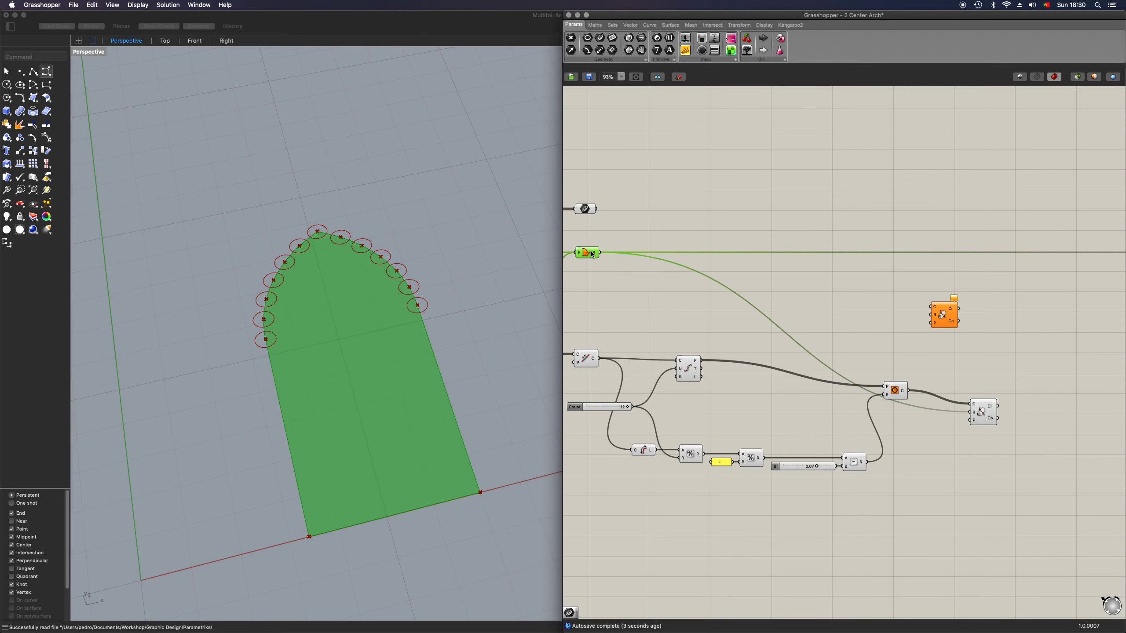
left_click(584, 252)
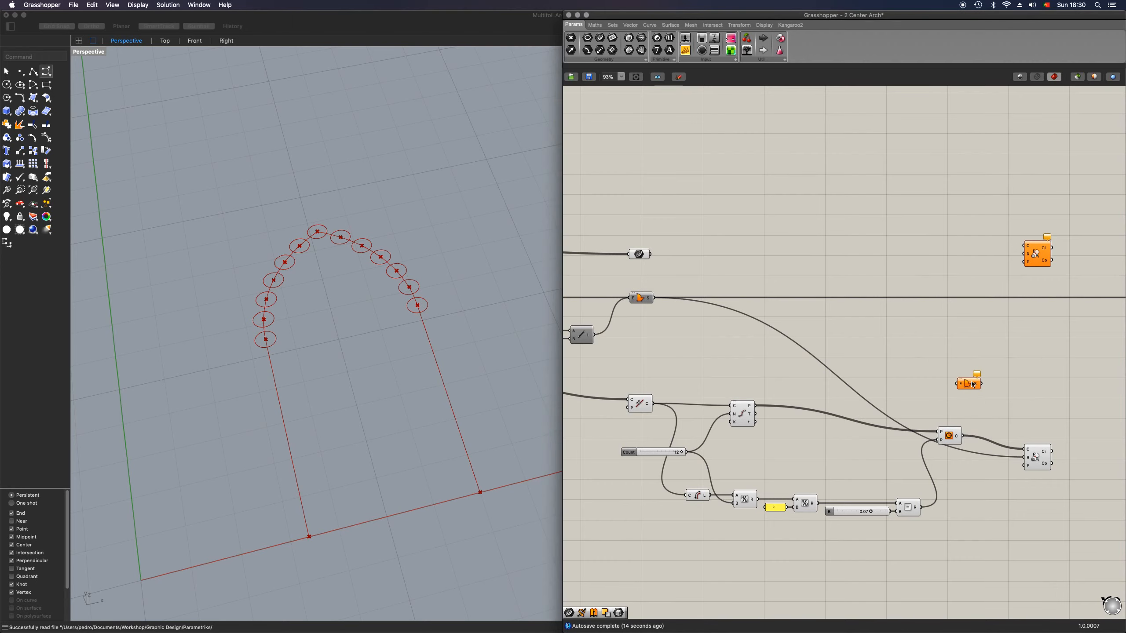
left_click(967, 379)
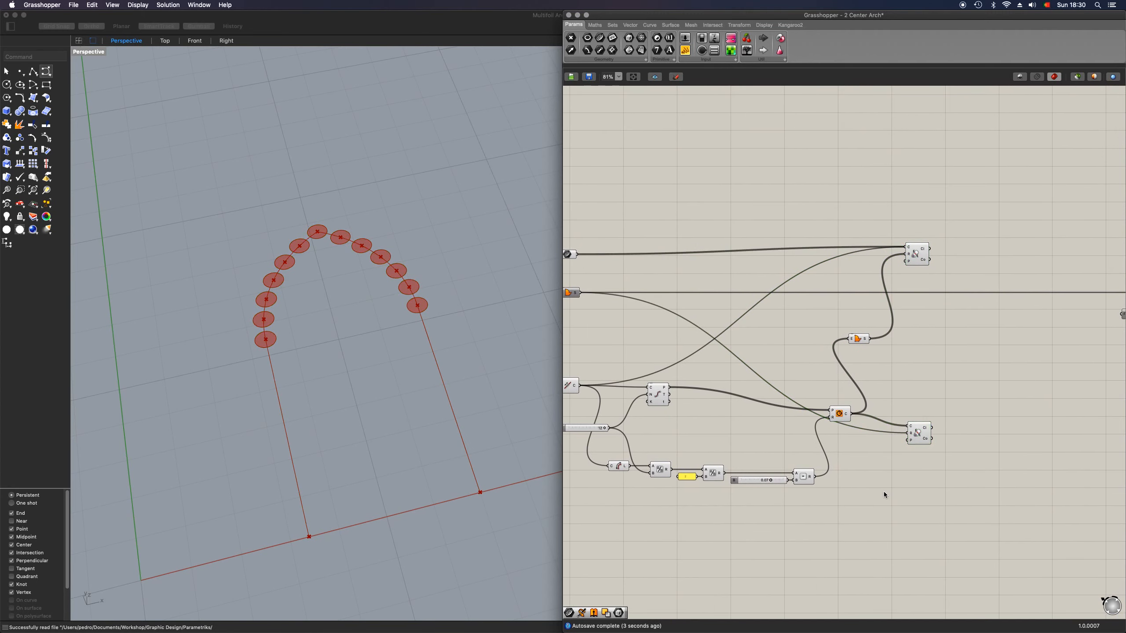
- Add Join Curves and connect both Trim with Regions outputs into it
scroll("down", 3)
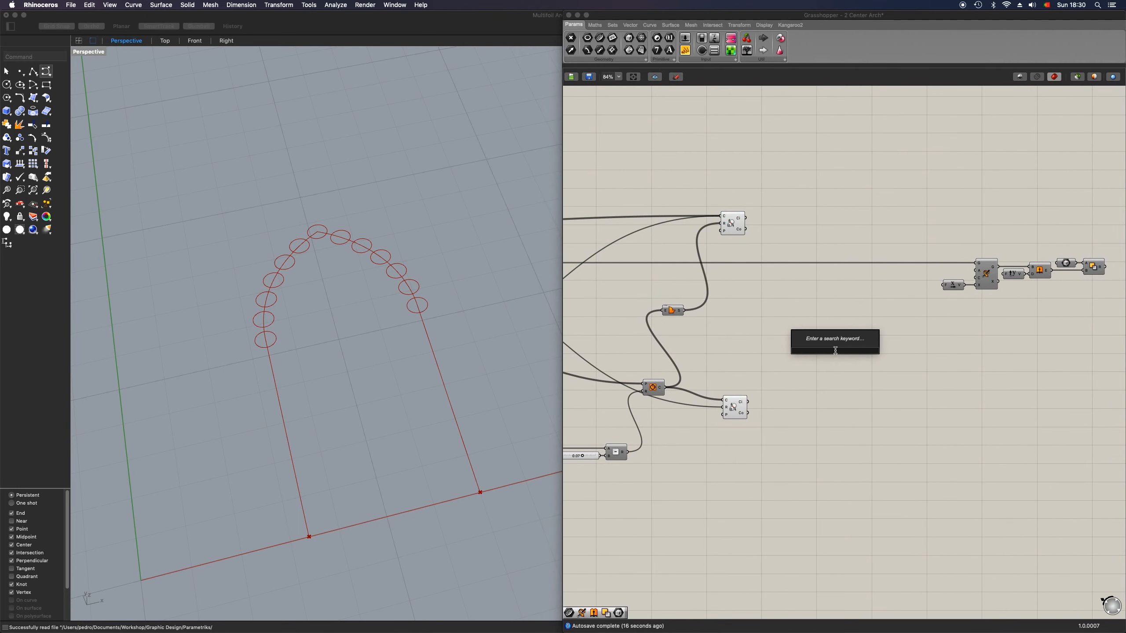
type("join")
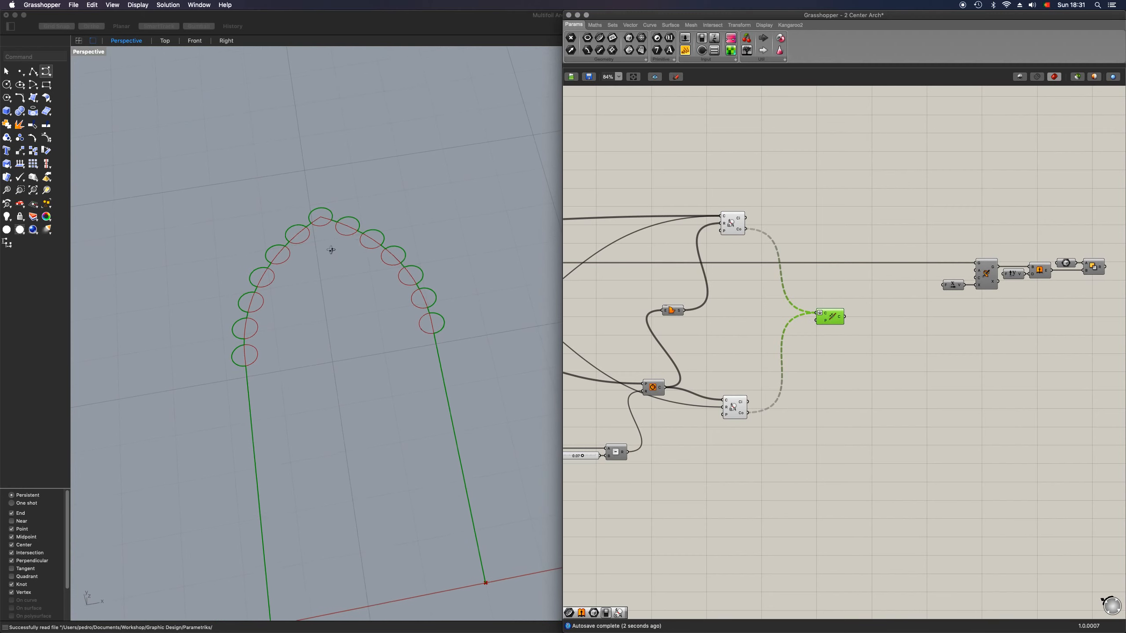
left_click(829, 314)
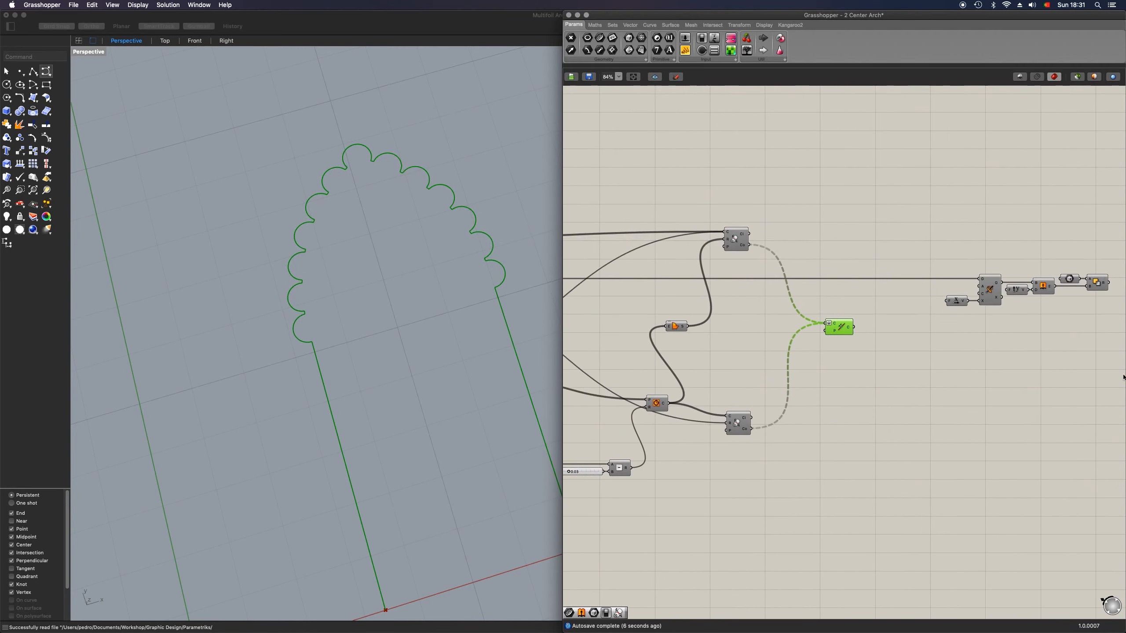
- Route Join Curves through Boundary Surfaces into the Extrude component's input
scroll("up", 3)
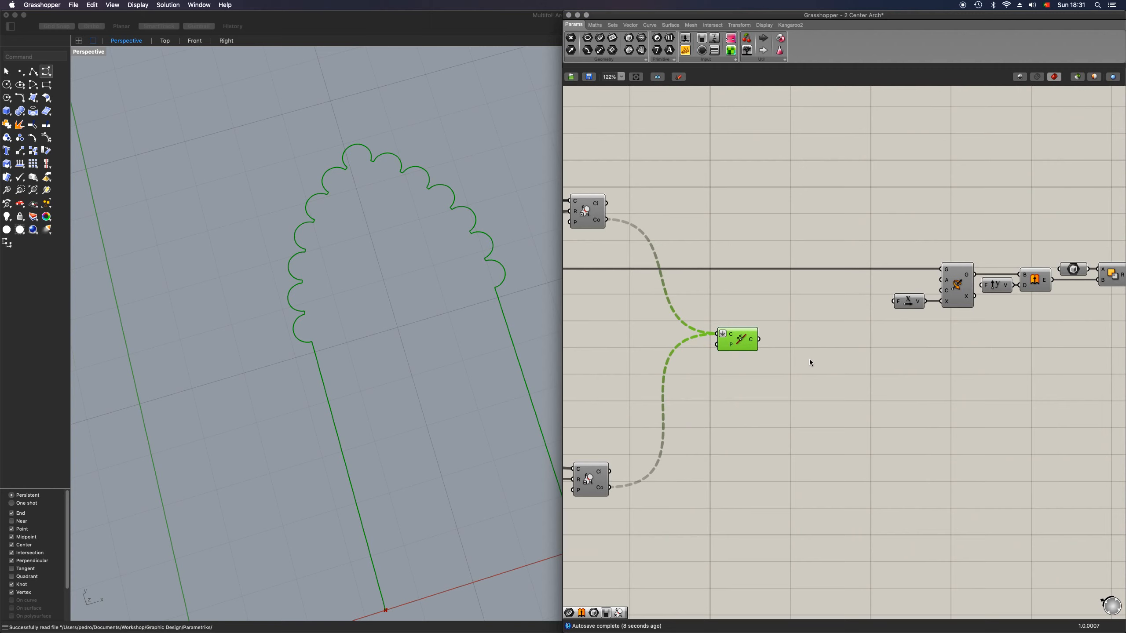
scroll("down", 3)
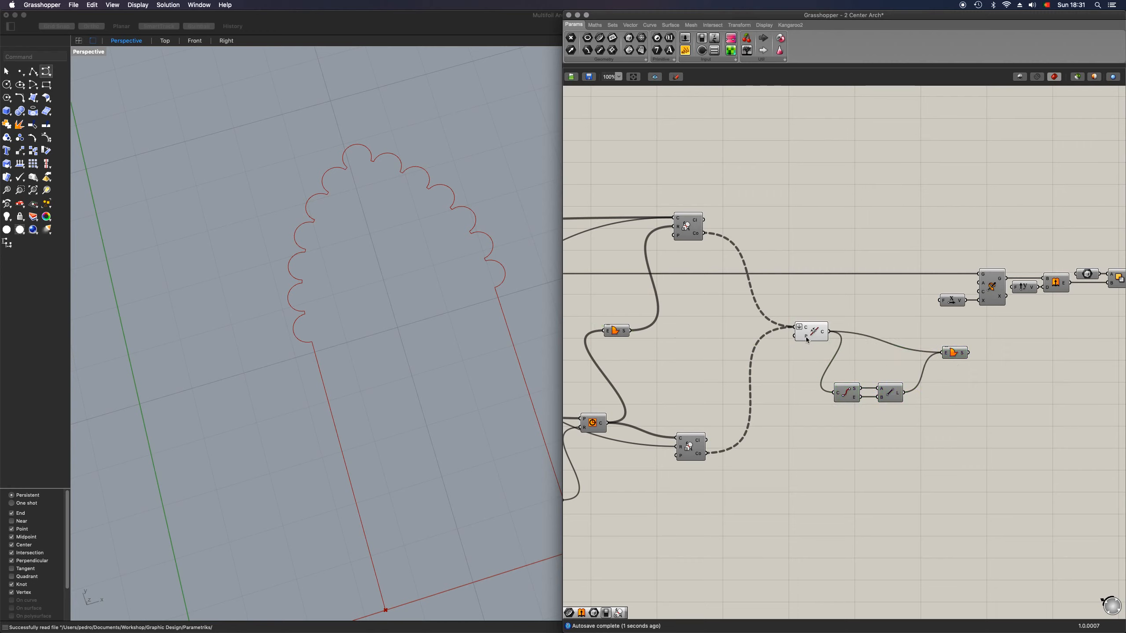
left_click(811, 331)
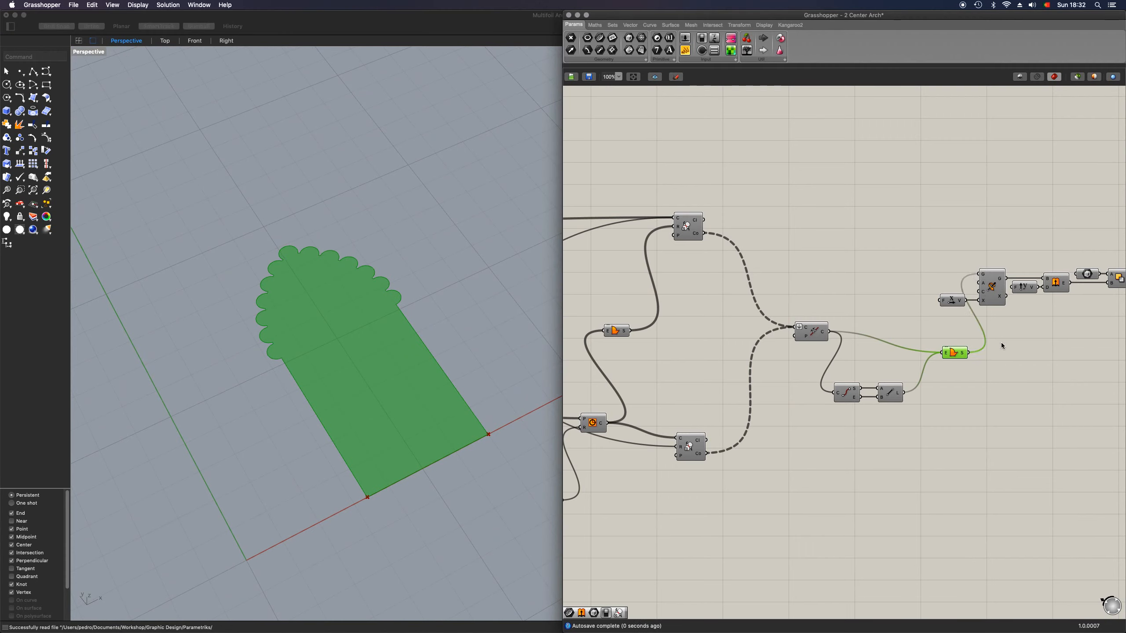
scroll("down", 3)
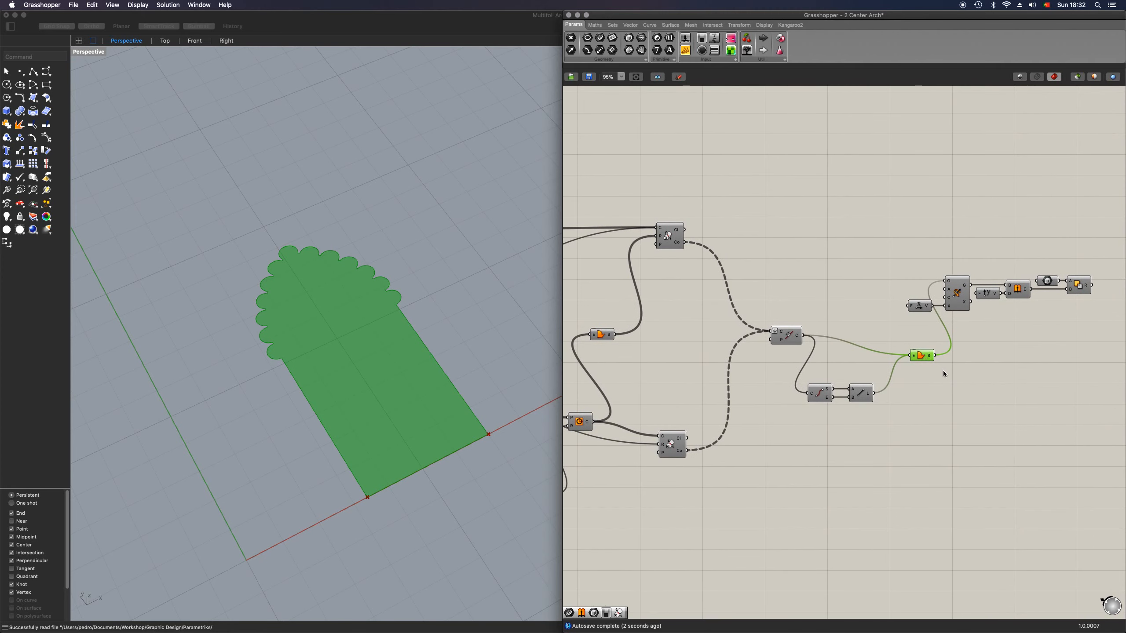
left_click(954, 293)
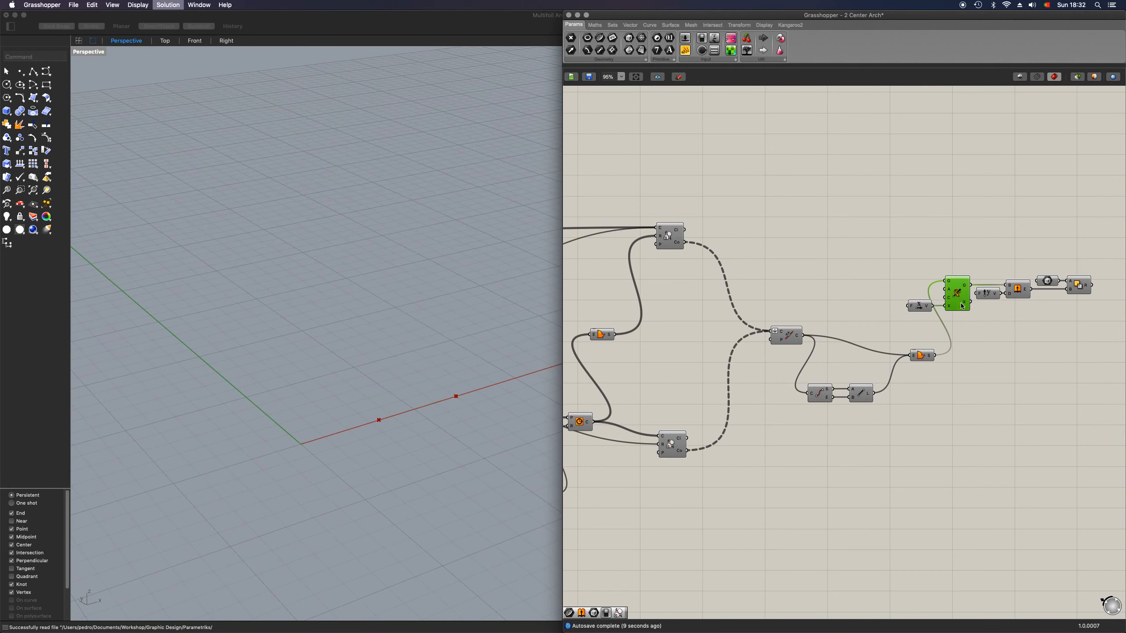
- Enable the solid difference to show the red wall's arch opening, then zoom out the canvas
left_click(1018, 289)
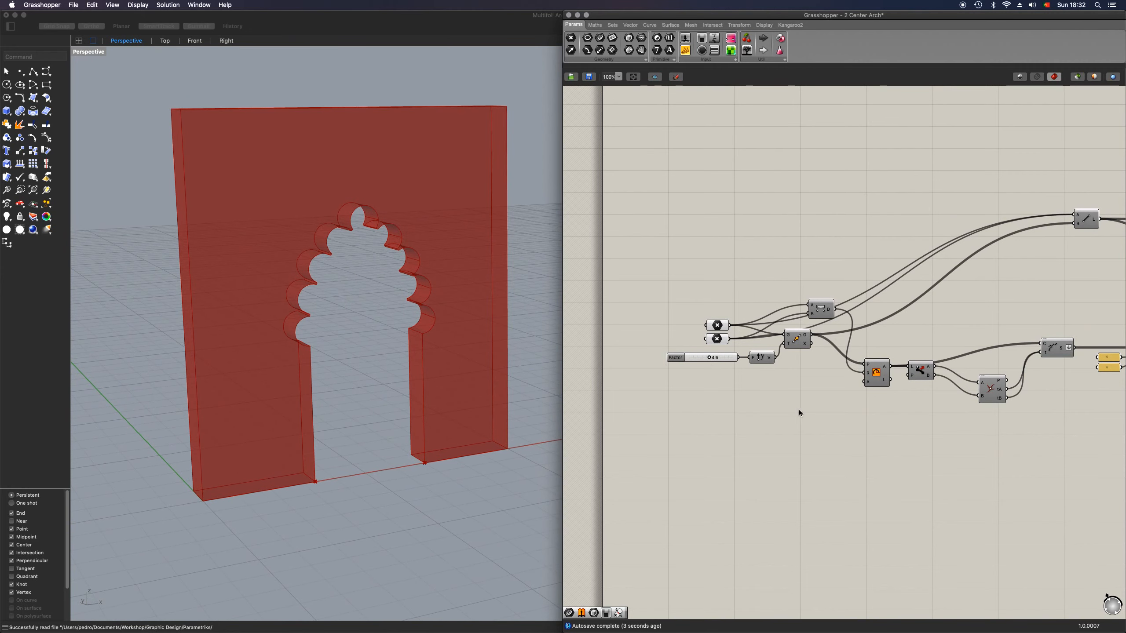
scroll("down", 3)
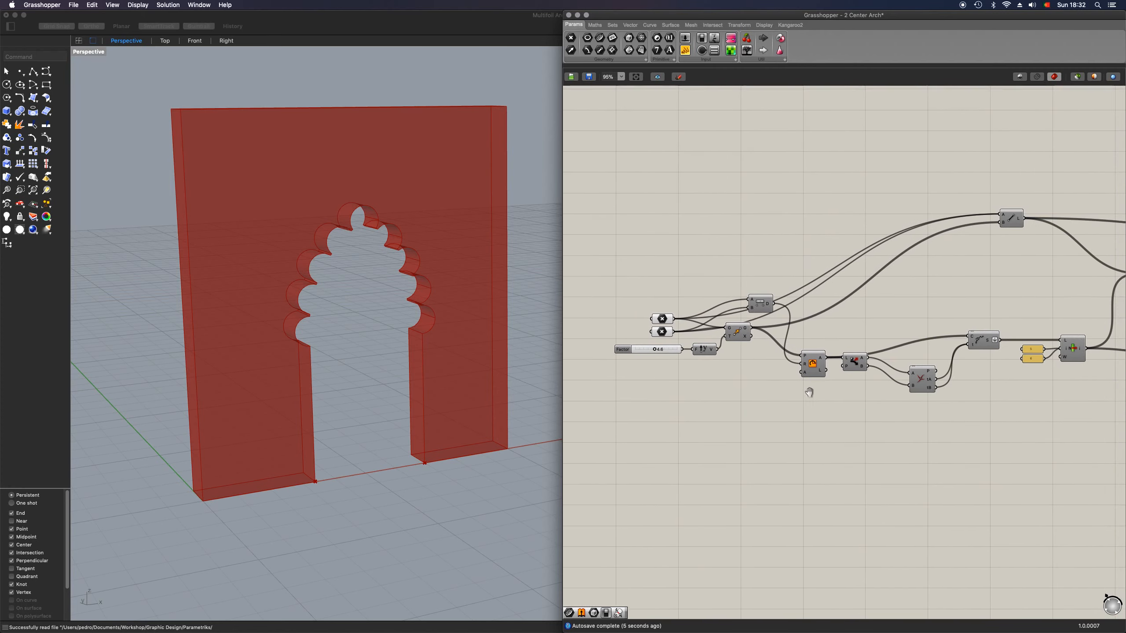
scroll("down", 3)
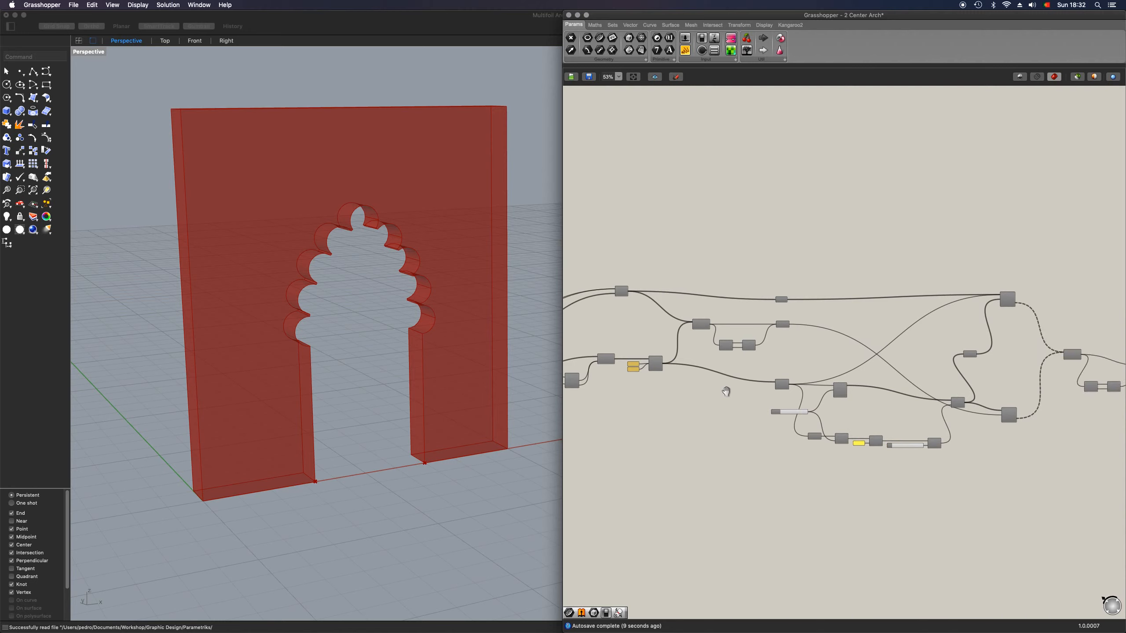
scroll("down", 3)
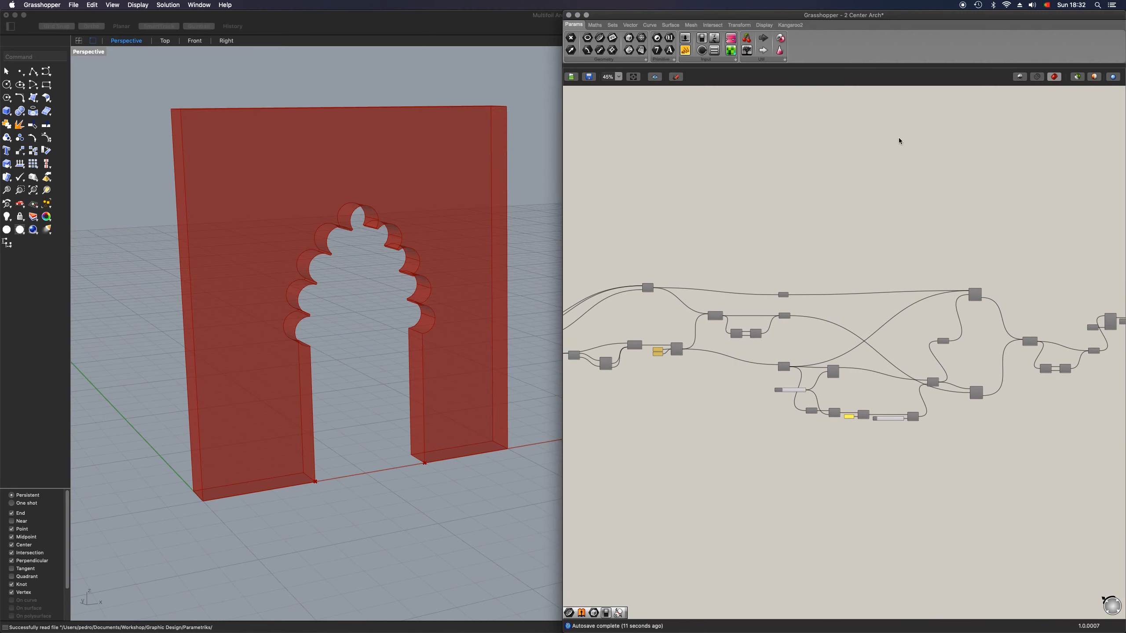